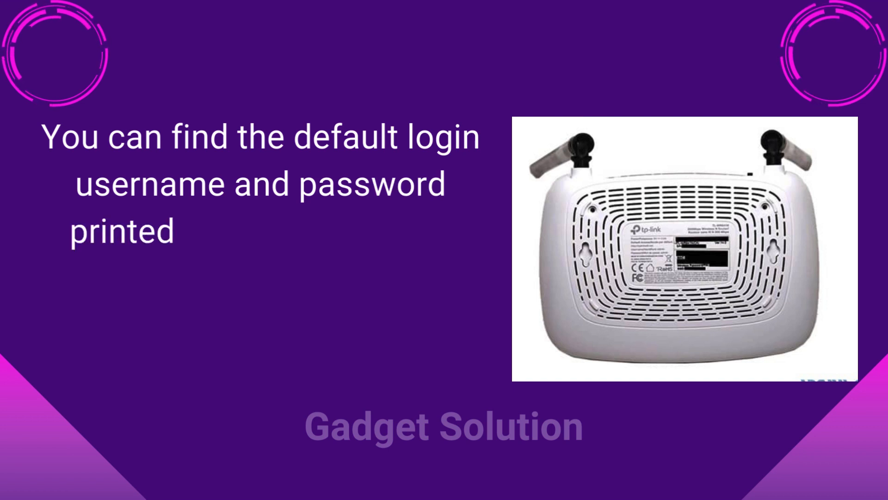
{"action": "type", "text": "on a sticker at the back/side of your r"}
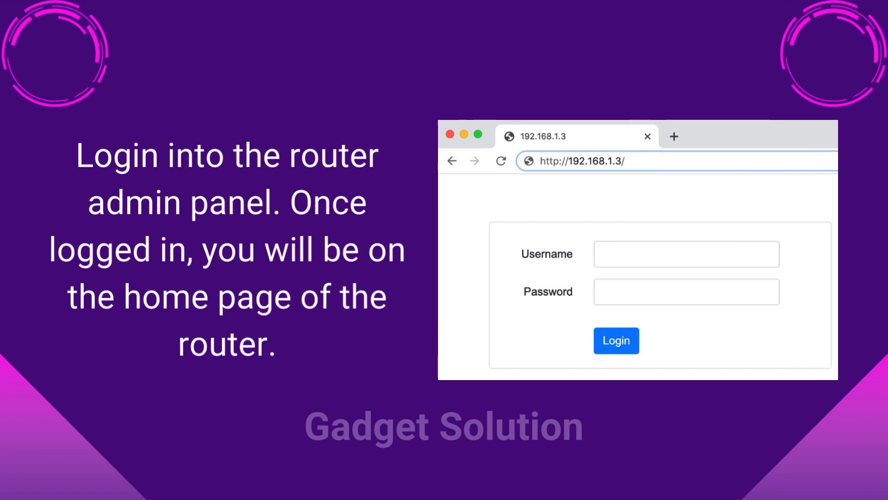
{"action": "left_click", "coordinate": [617, 341]}
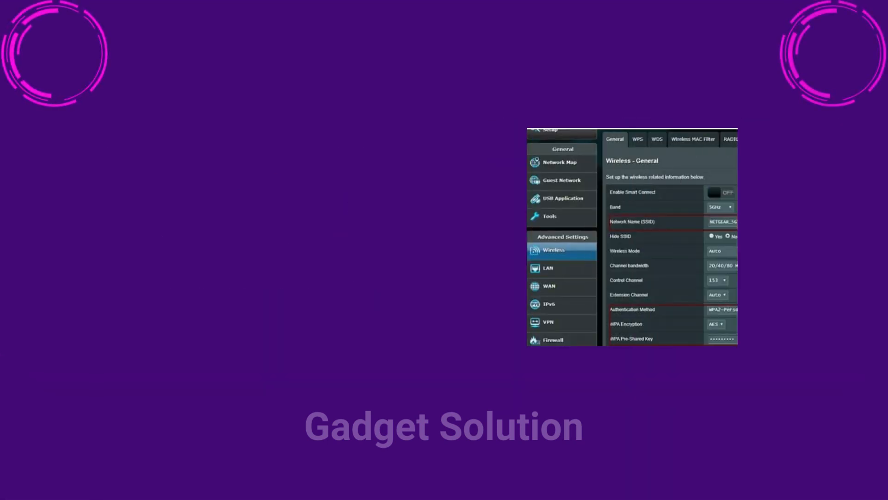